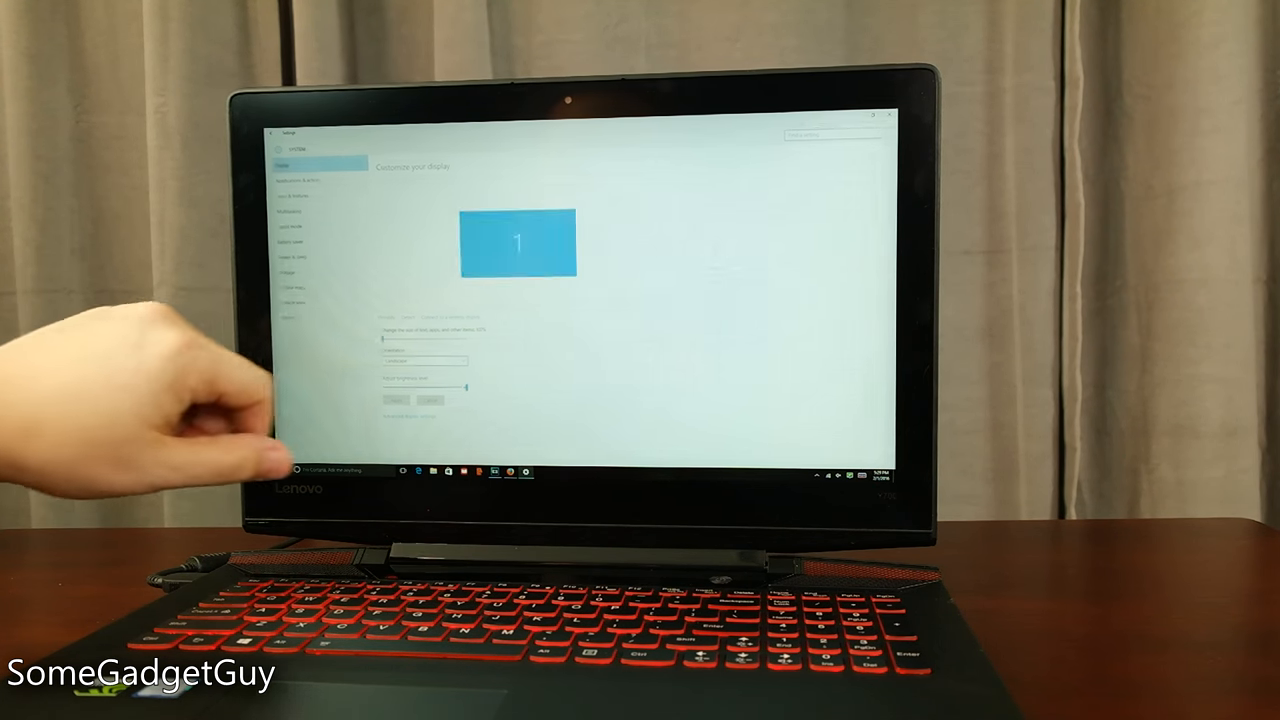
Step: Go through Notifications & actions to the Multitasking page with Snap and Virtual desktops options
click(310, 190)
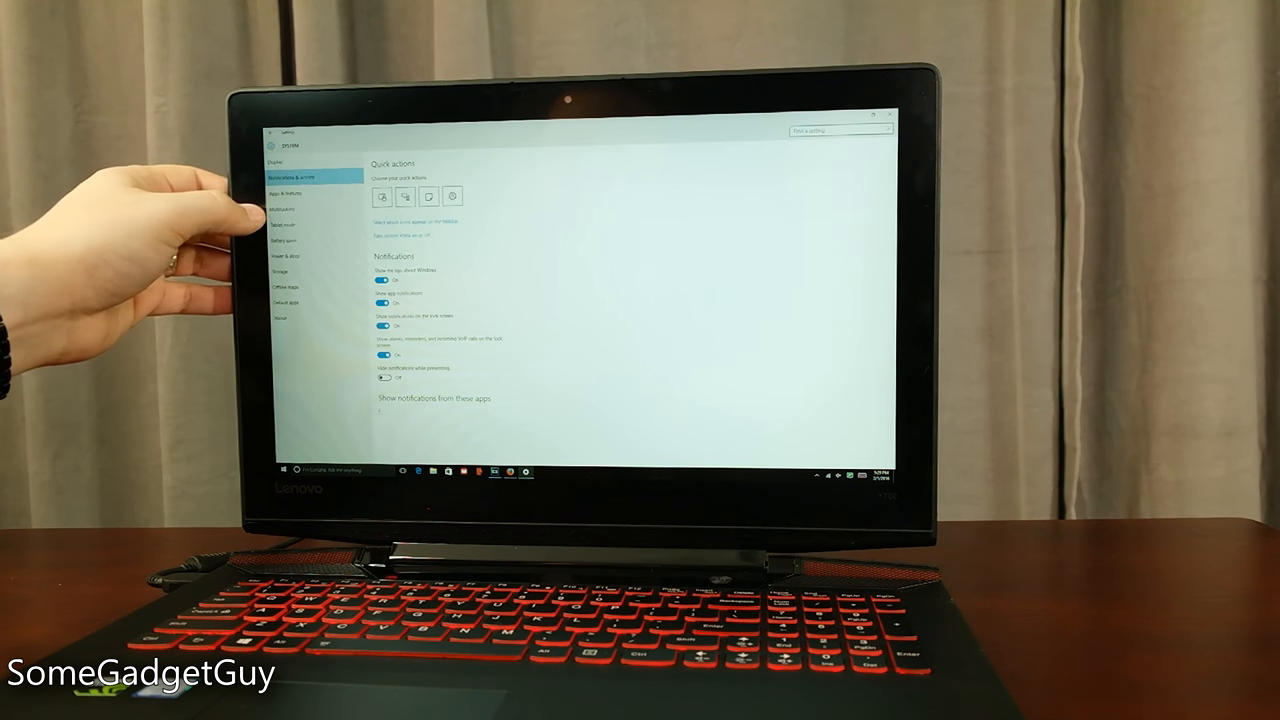
click(288, 210)
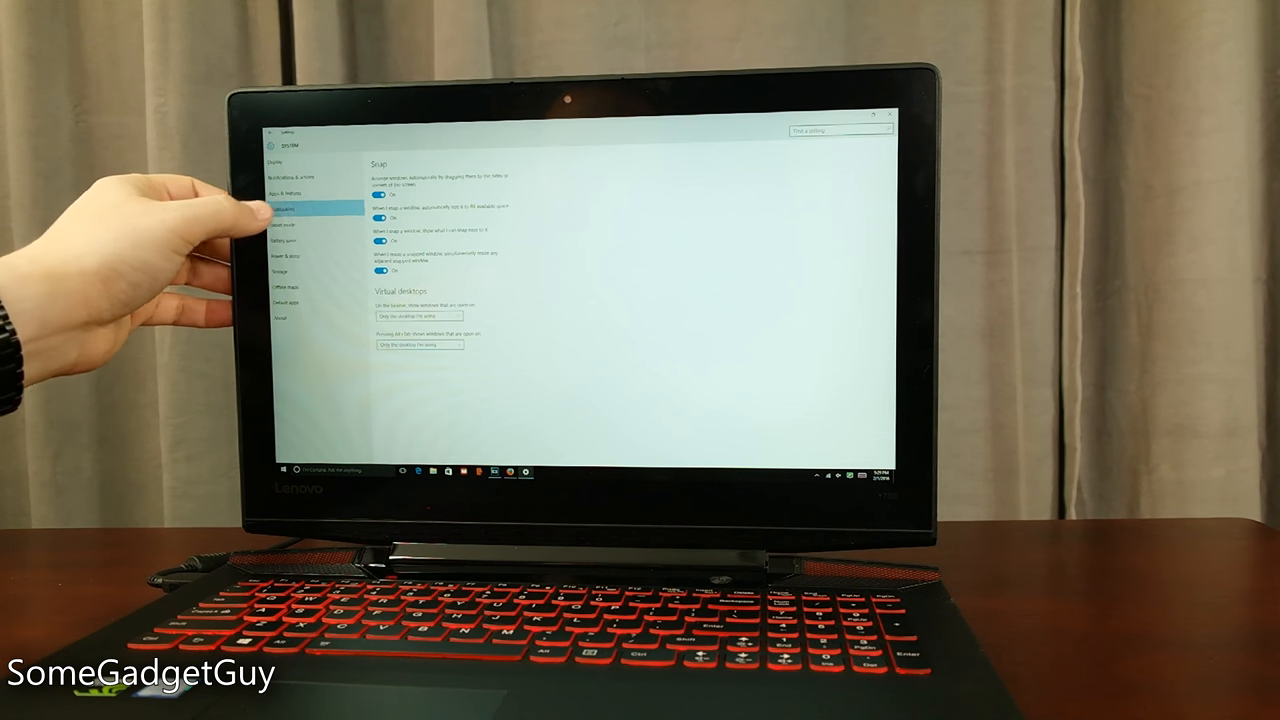
click(296, 224)
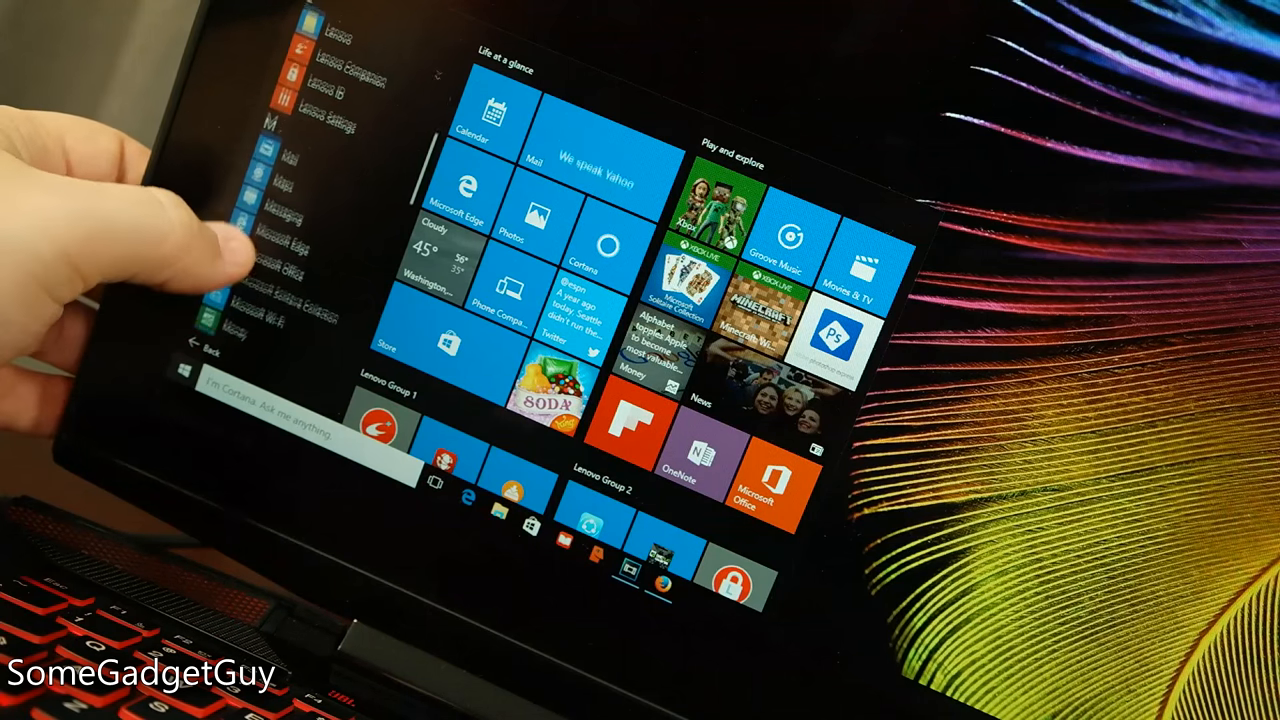
Step: Scroll down through the Start menu's app list and live tile groups
scroll(down, 3)
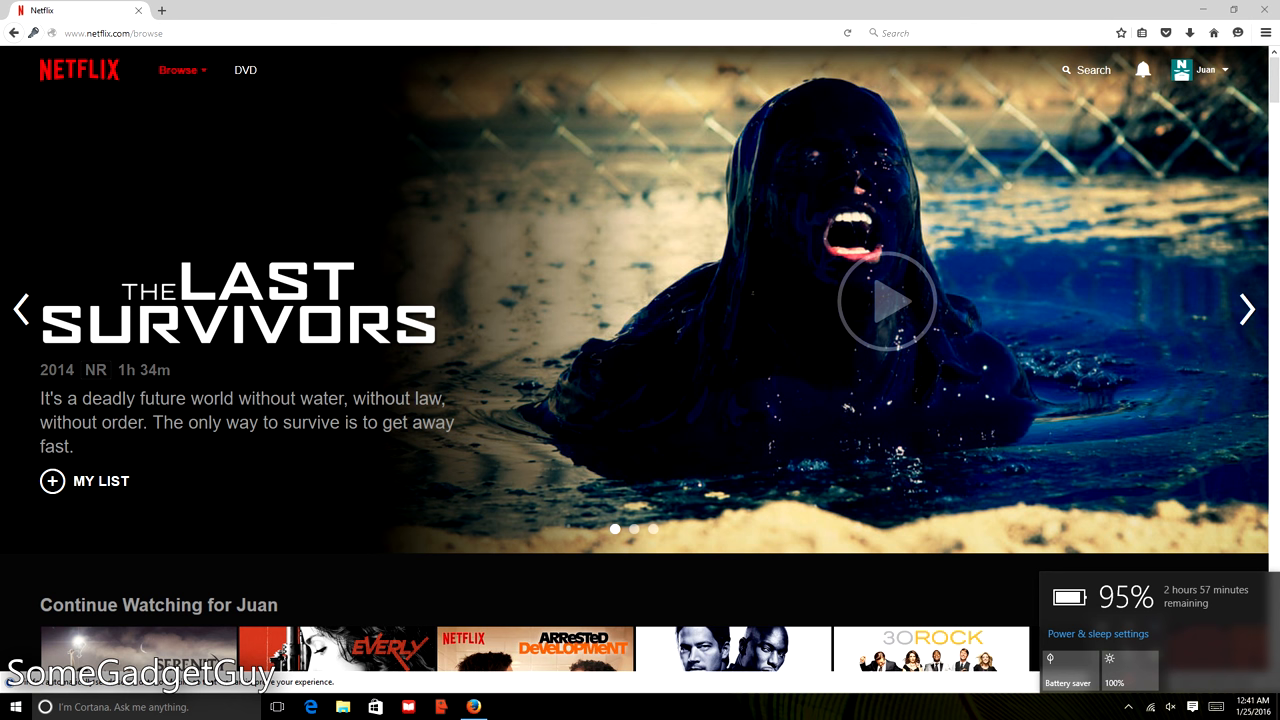
Step: Start playing a film from the Netflix browse page with the battery flyout visible
click(886, 300)
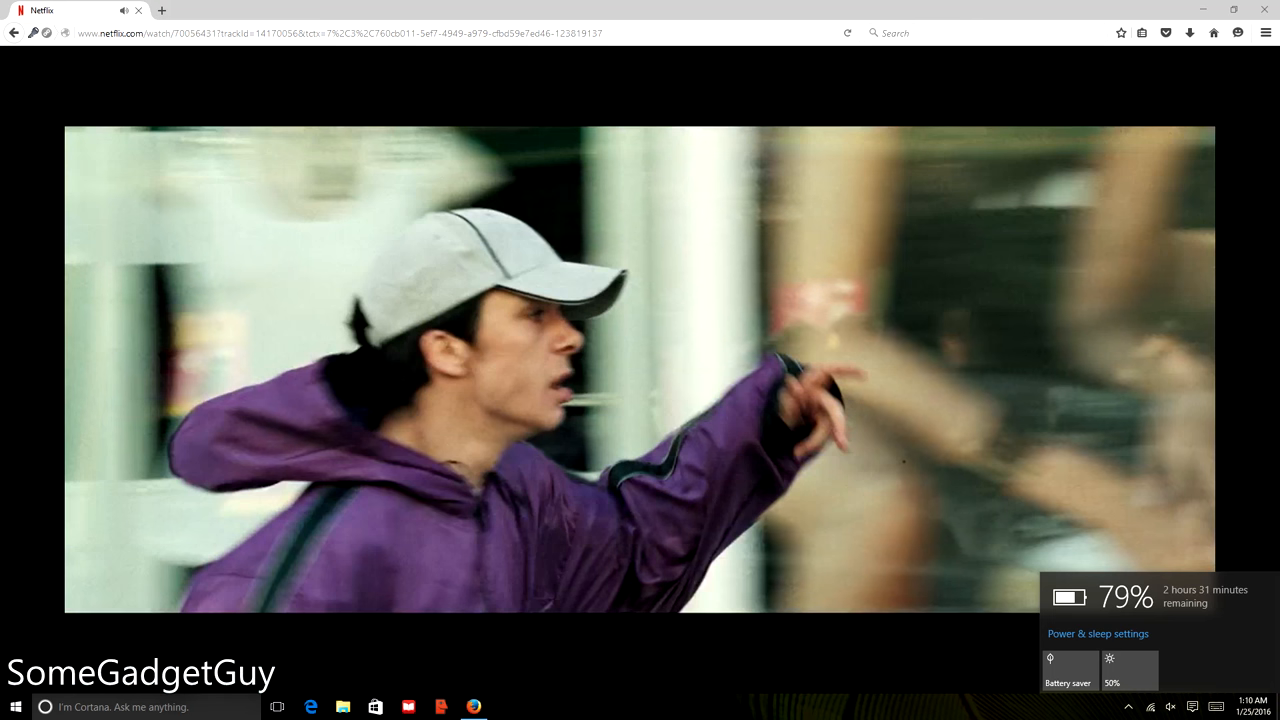